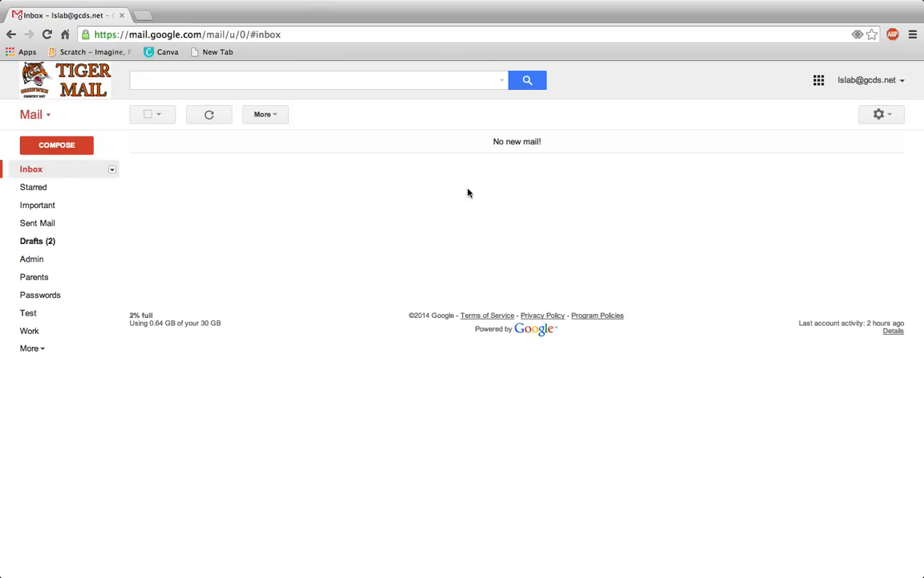
mouse_move(687, 180)
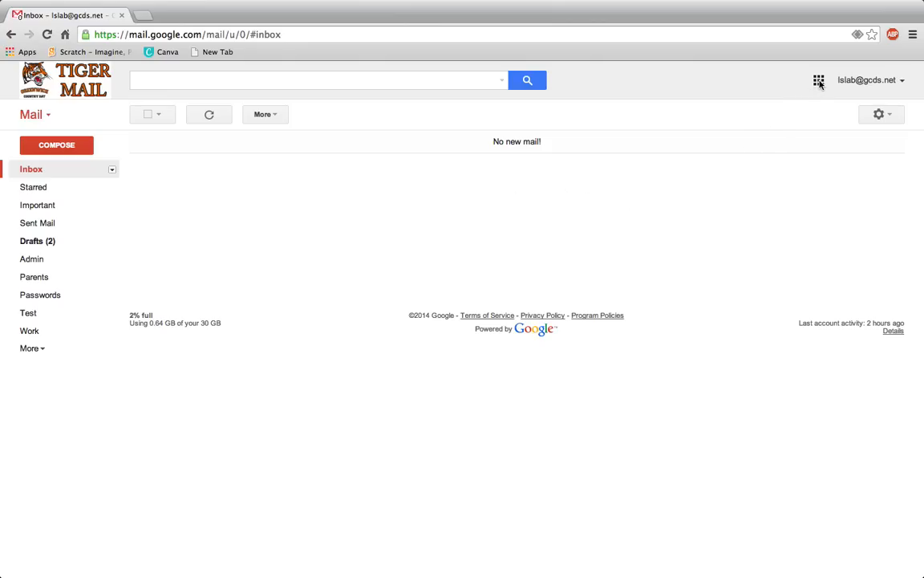
mouse_move(818, 81)
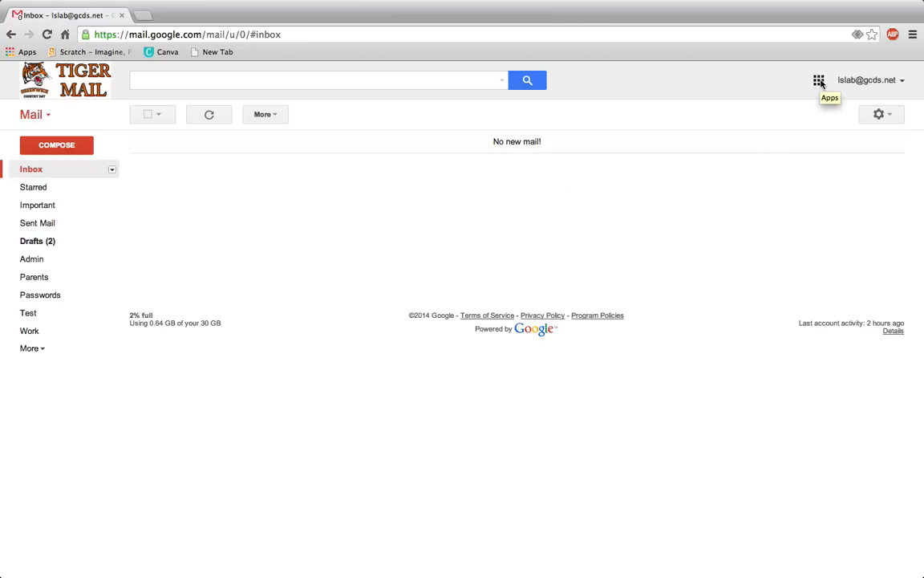
Show the Google apps panel from the Gmail toolbar
left_click(818, 80)
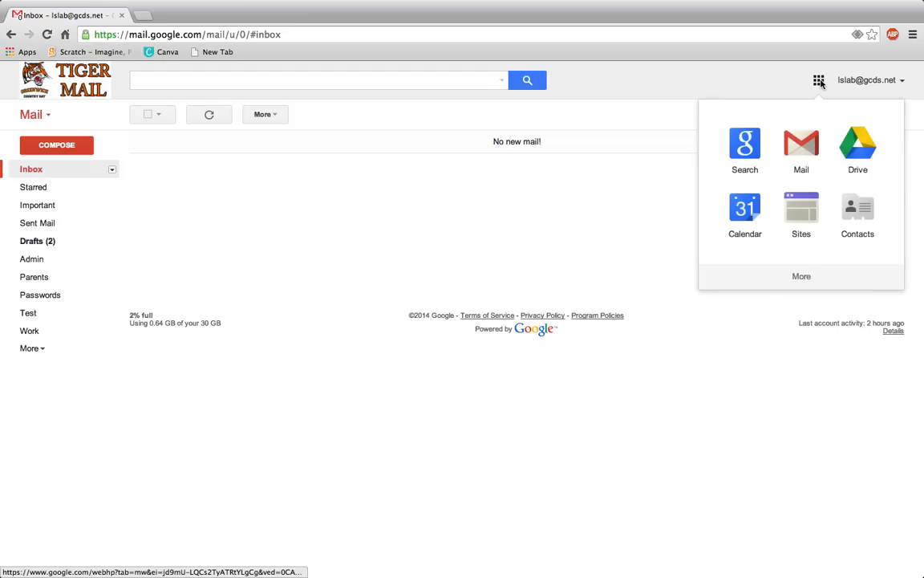
mouse_move(744, 209)
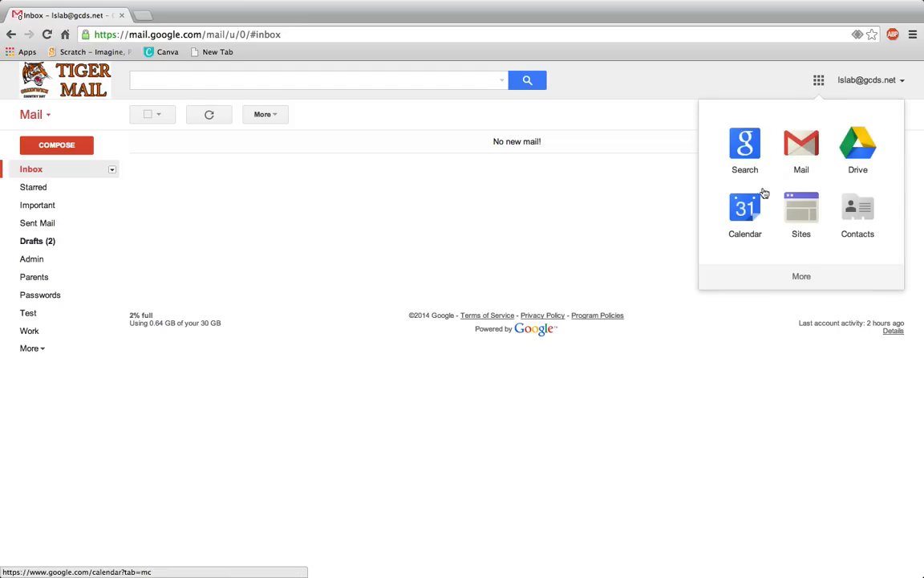
Switch to Google Calendar and reveal the My calendars menu with Create new calendar
left_click(745, 207)
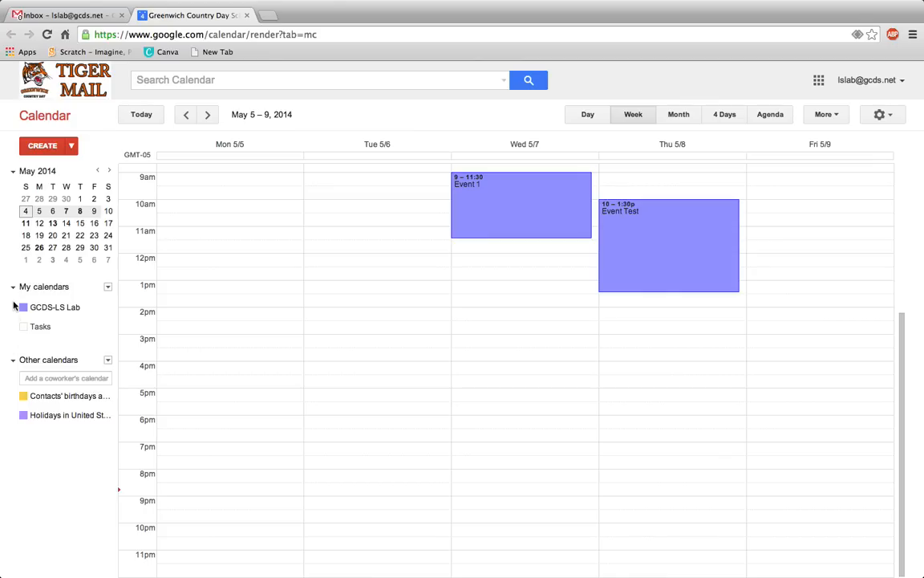
left_click(13, 285)
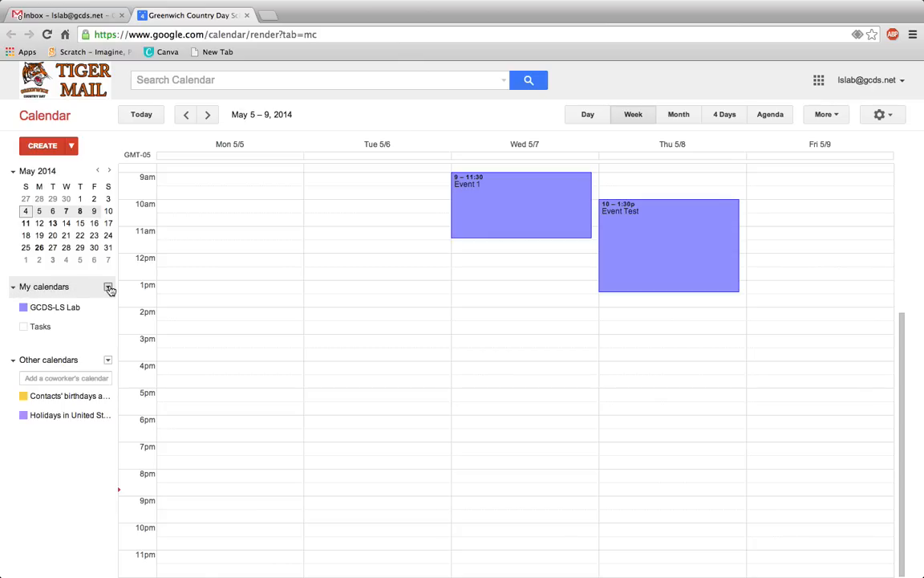
left_click(109, 285)
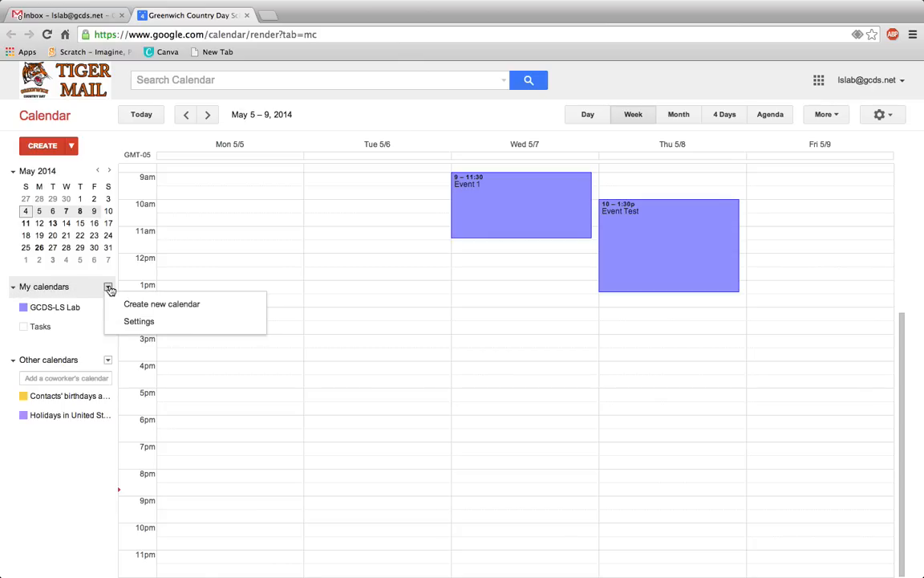
mouse_move(161, 303)
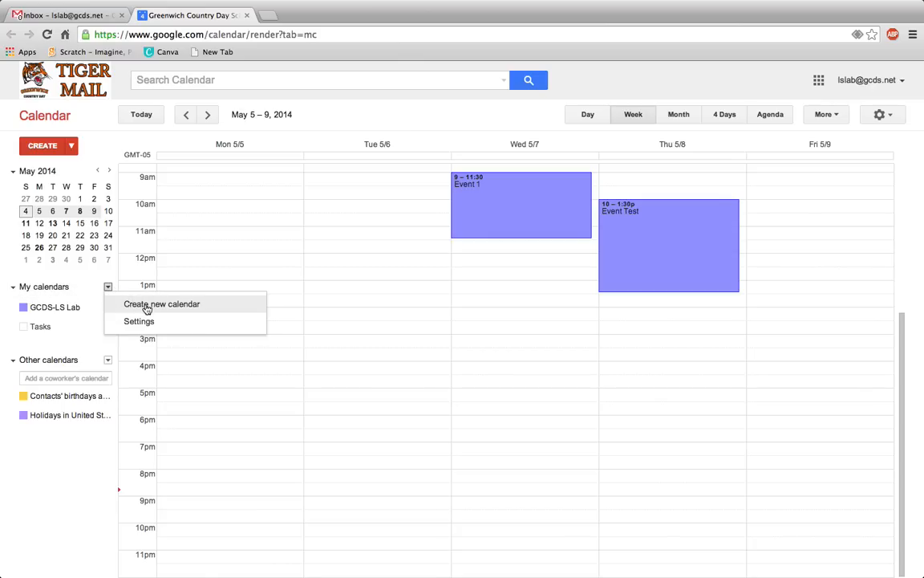
Create a new calendar named Test, leaving Description and Location empty
left_click(160, 303)
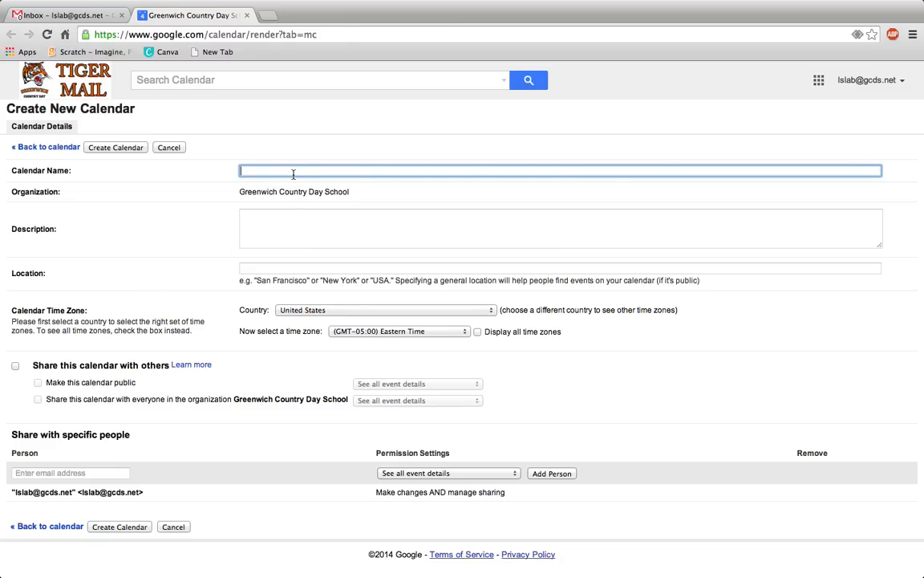
type("Tes")
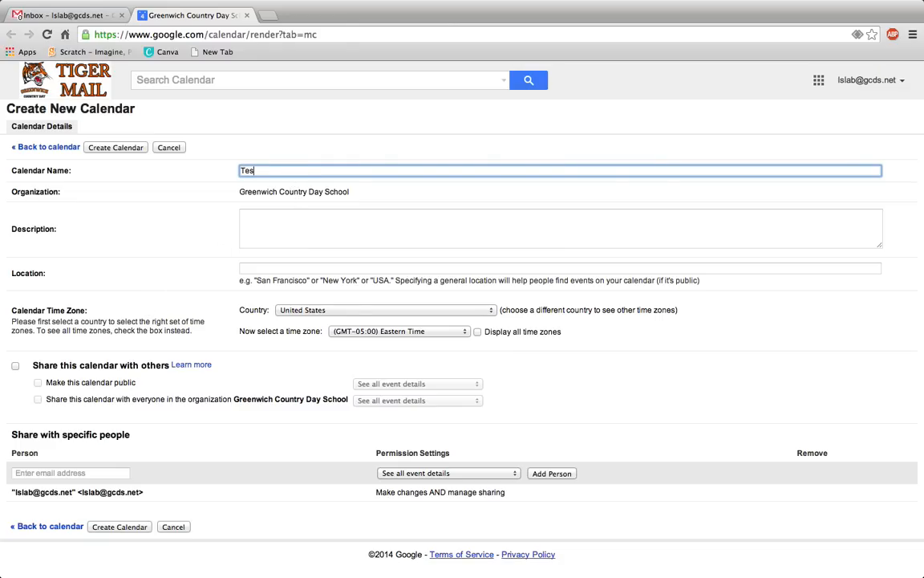
left_click(558, 228)
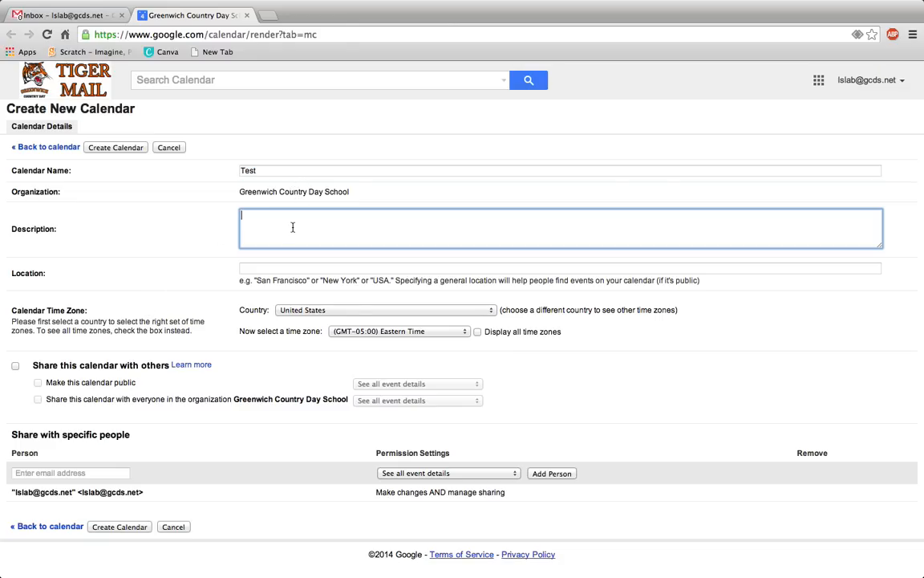
left_click(560, 267)
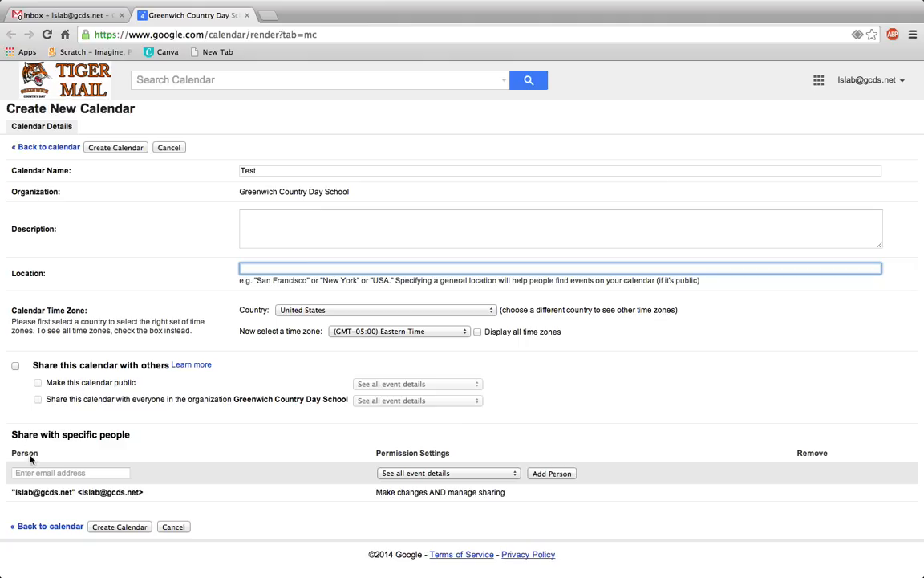
mouse_move(124, 181)
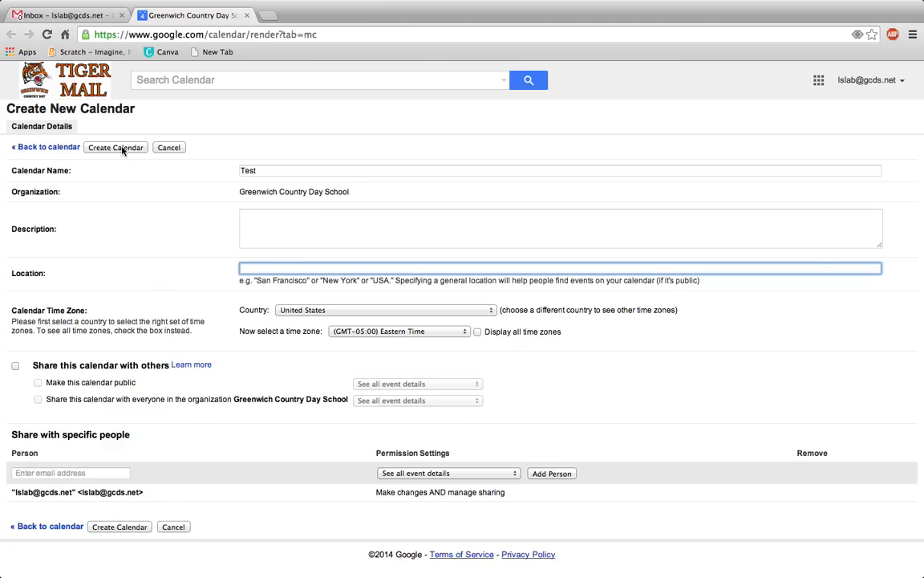
left_click(115, 148)
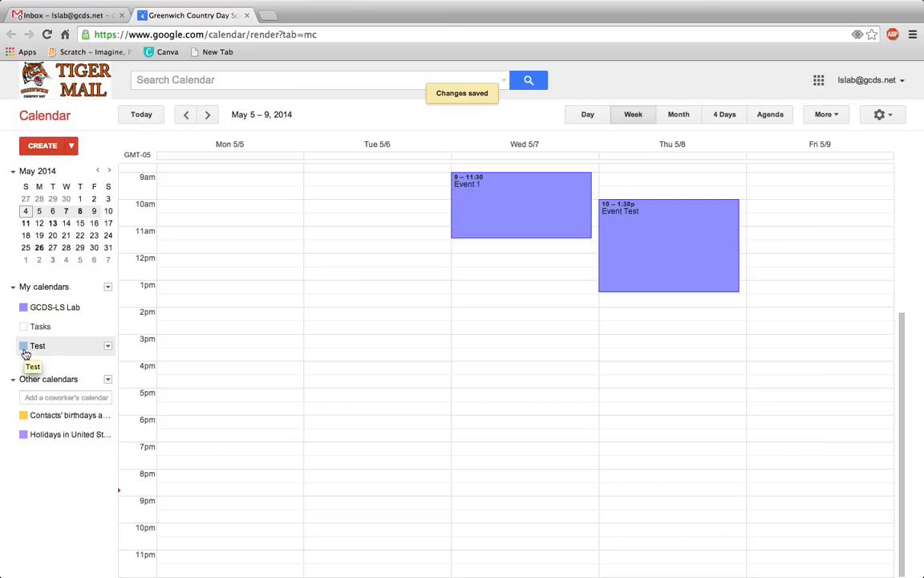
Toggle the Test calendar's checkbox off and back on under My calendars
left_click(22, 346)
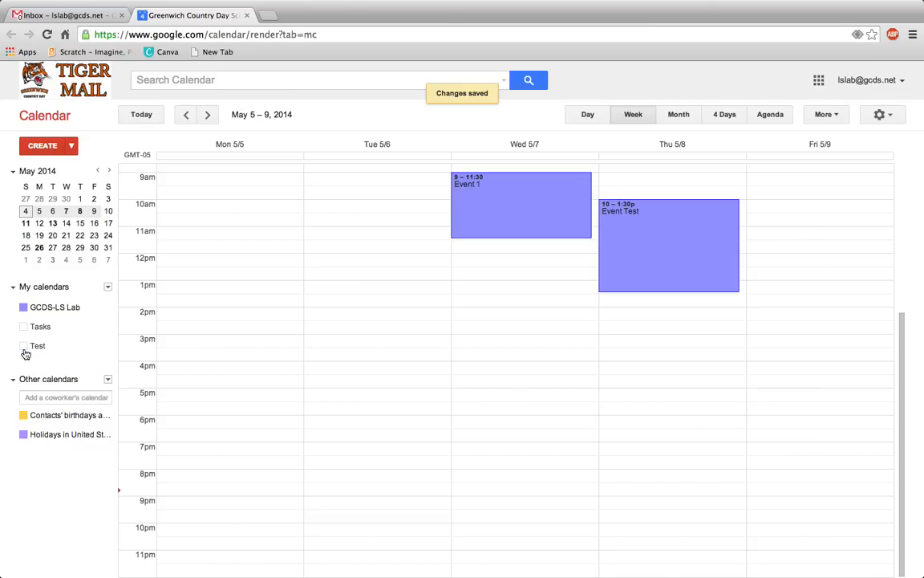
left_click(23, 346)
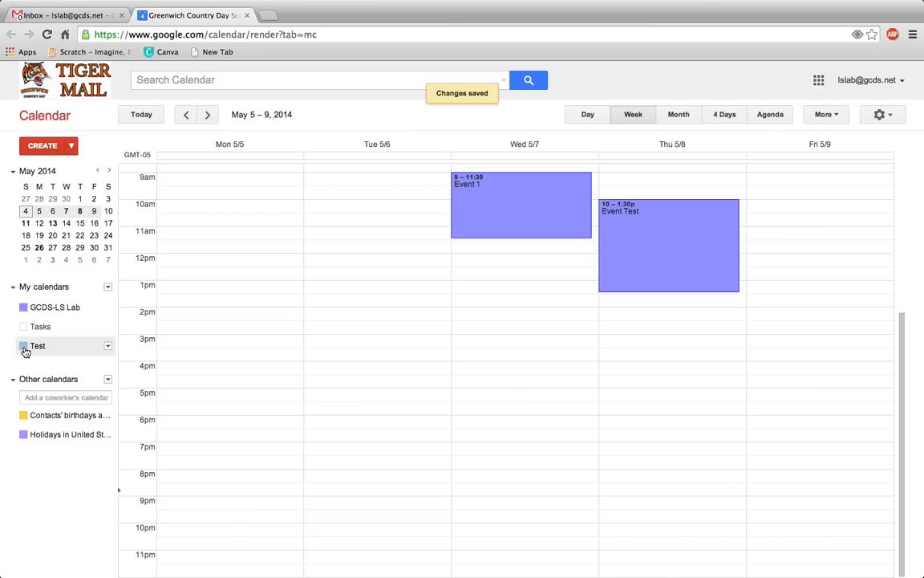